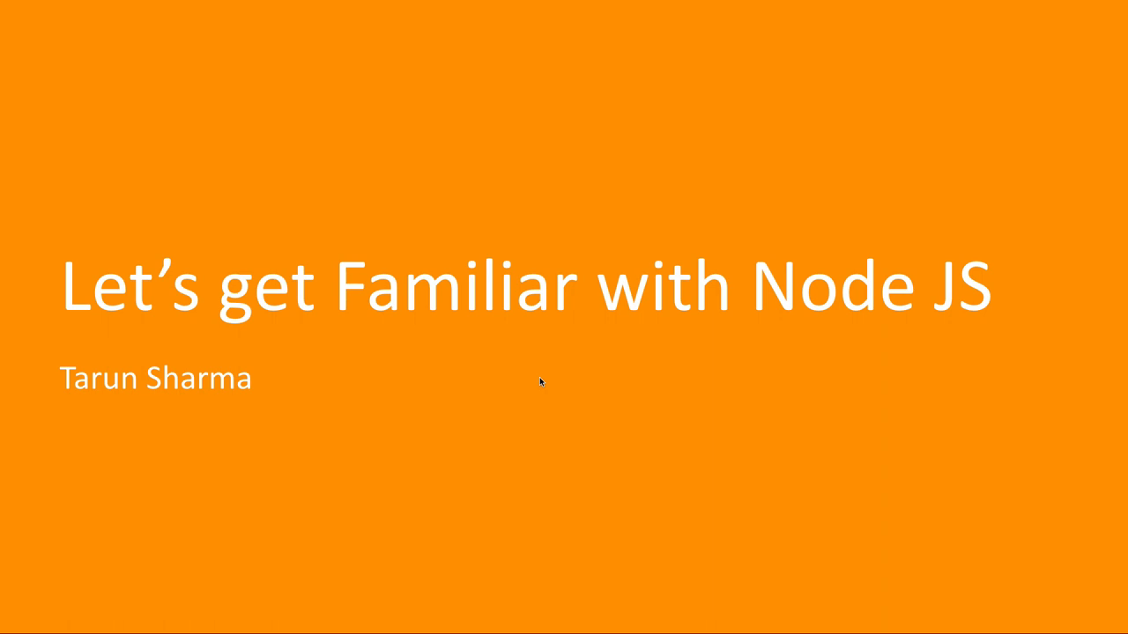
key("right")
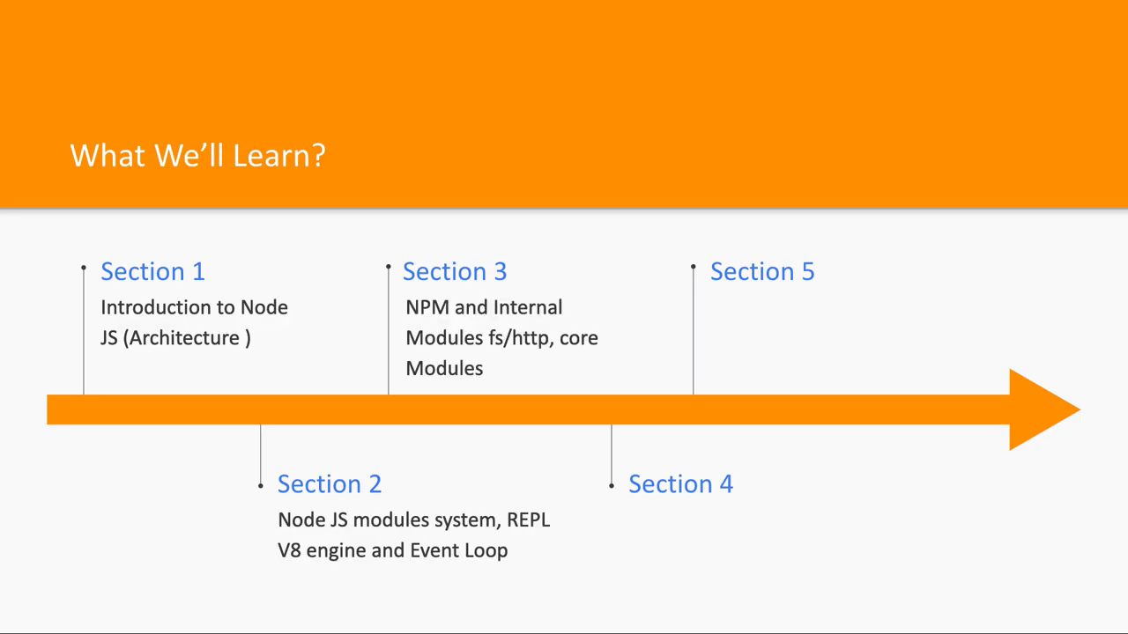
type("Node js with server side rendering")
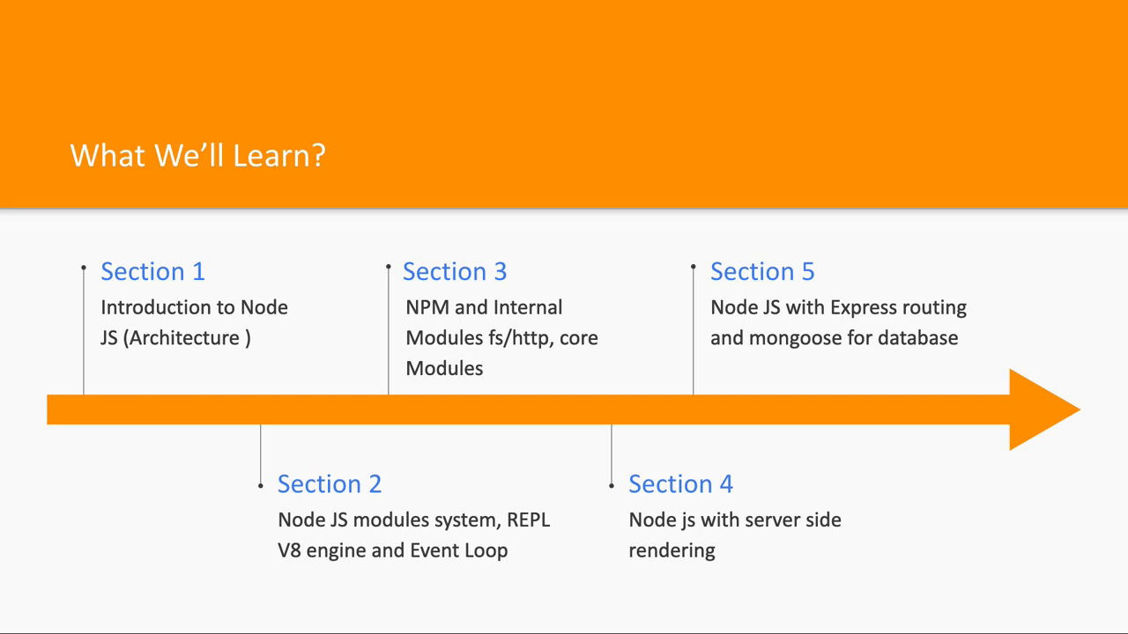
mouse_move(823, 329)
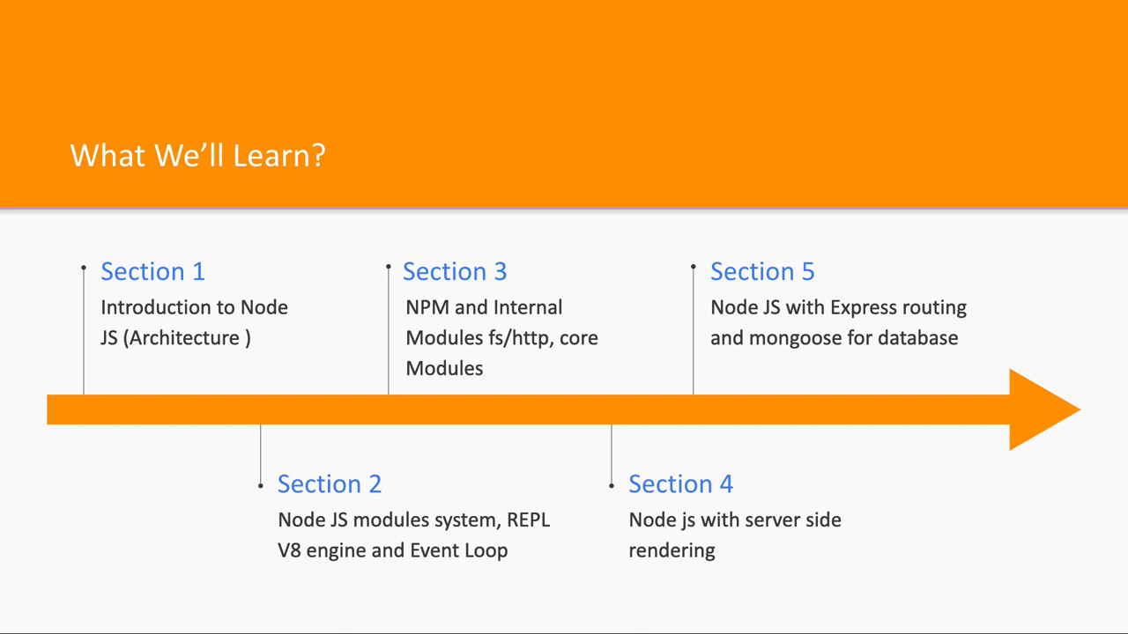
mouse_move(715, 535)
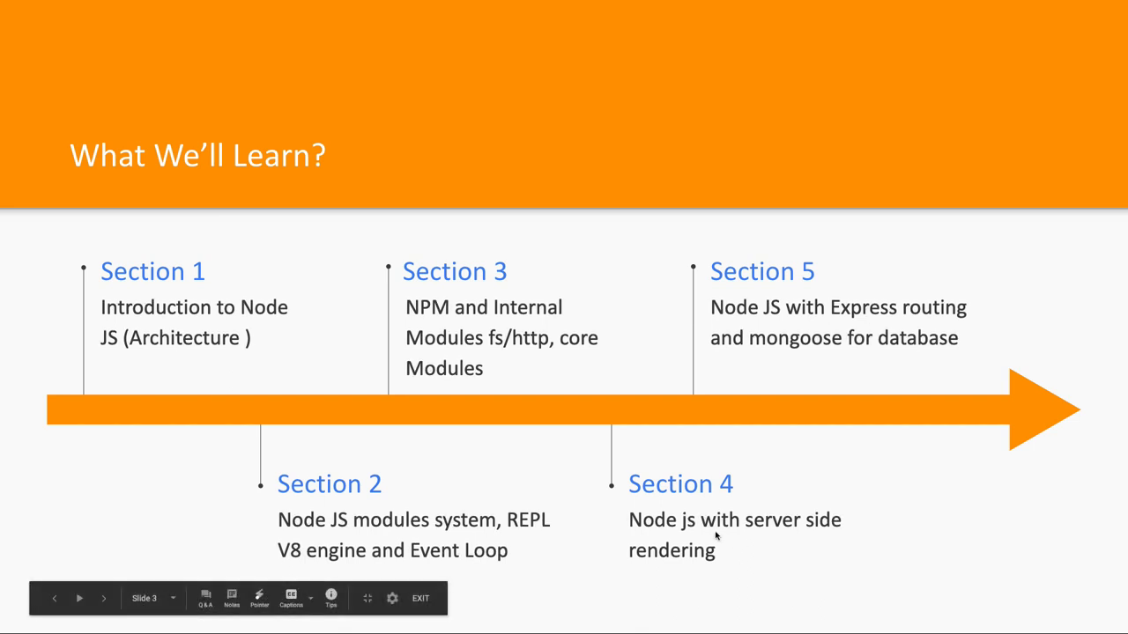